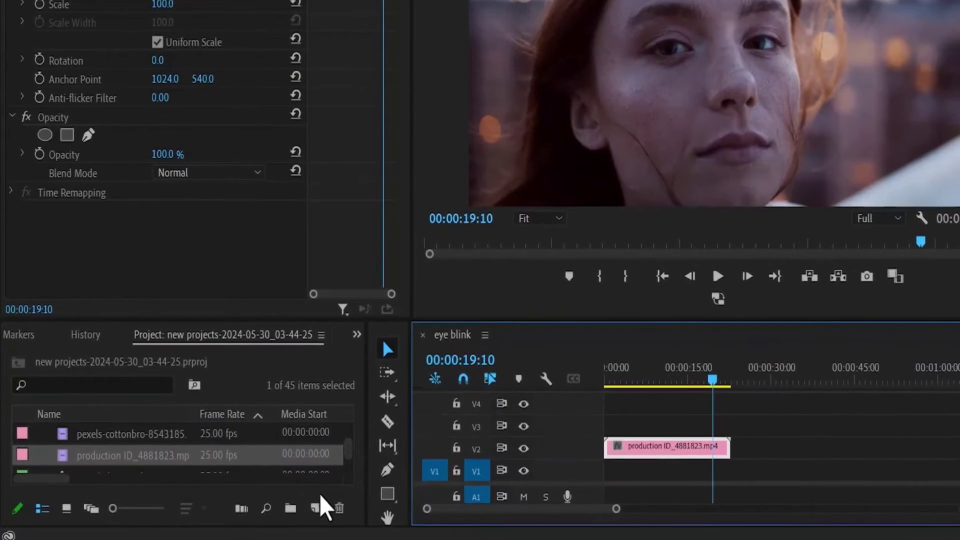
Add a near-white colour matte (E8E6E6) named Color Matte to the project
{"action": "left_click", "coordinate": [314, 508]}
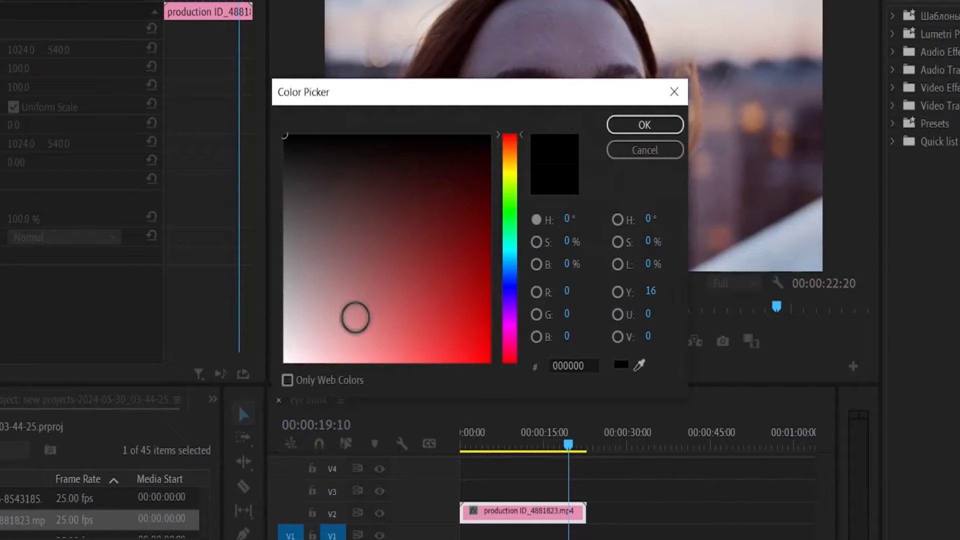
{"action": "left_click", "coordinate": [491, 166]}
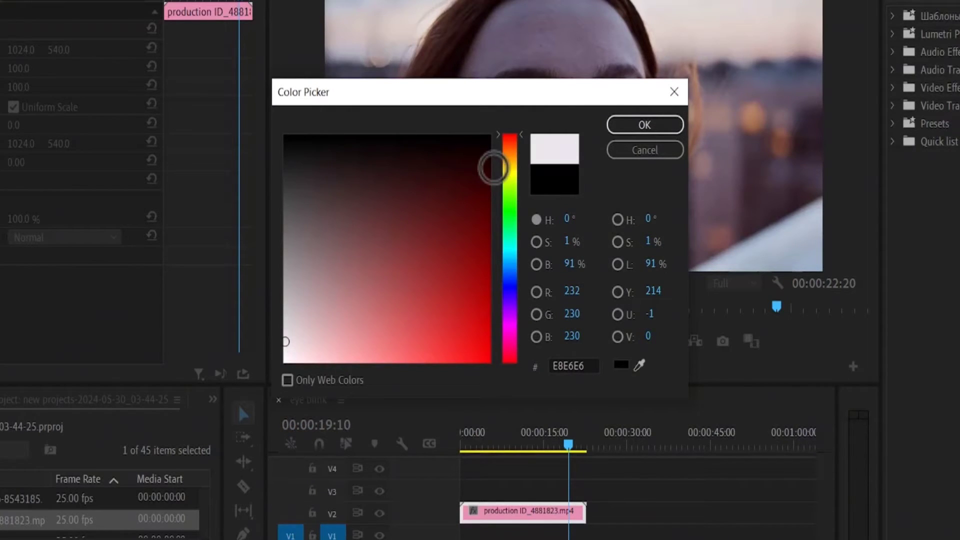
{"action": "left_click", "coordinate": [644, 124]}
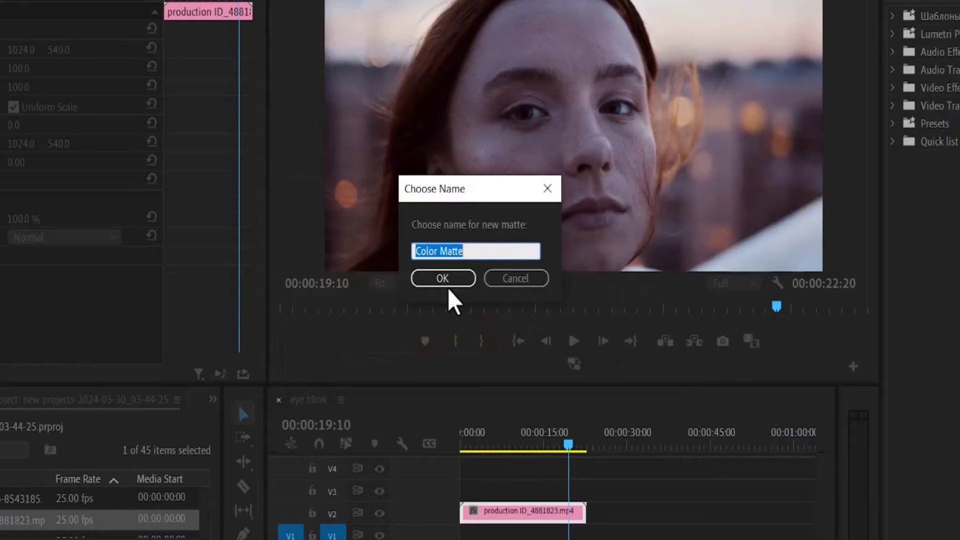
{"action": "left_click", "coordinate": [442, 278]}
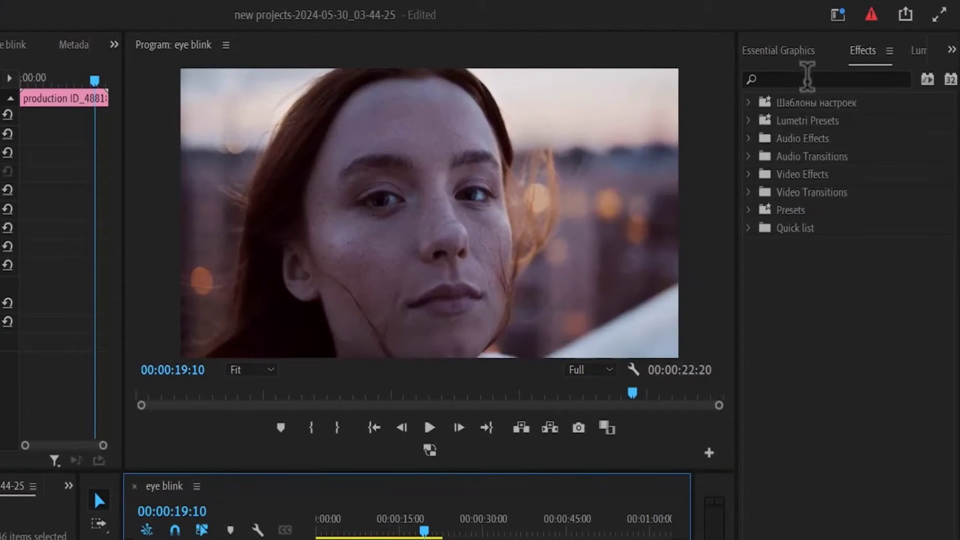
Find Roughen Edges by searching 'rough' and apply it to the production ID clip
{"action": "type", "text": "rough"}
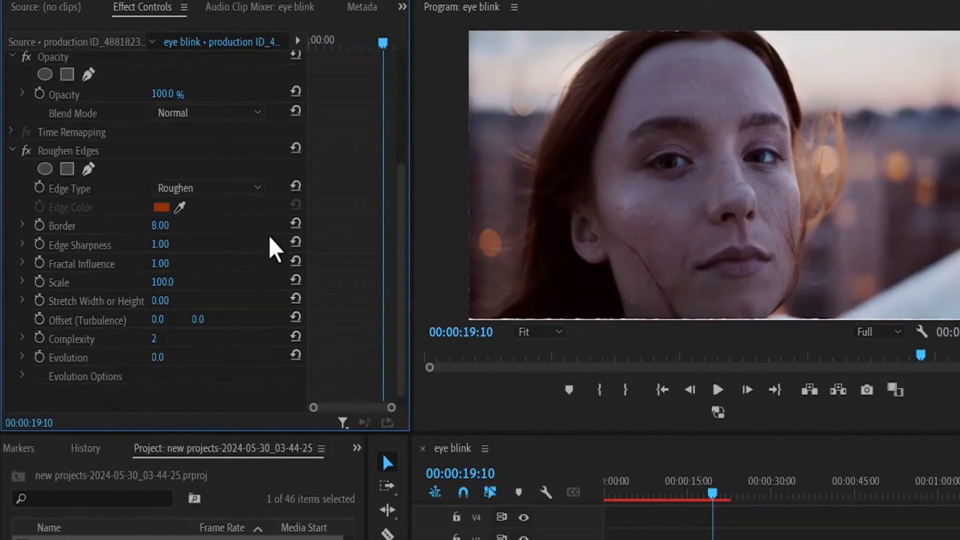
Set Roughen Edges to Cut with a 500 border and smooth sharpness into rounded corners
{"action": "left_click", "coordinate": [208, 188]}
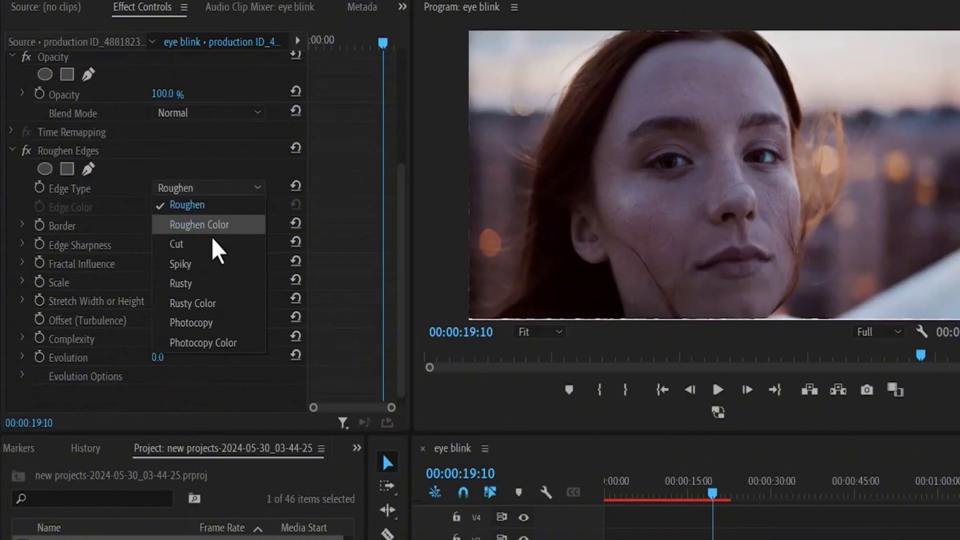
{"action": "left_click", "coordinate": [176, 244]}
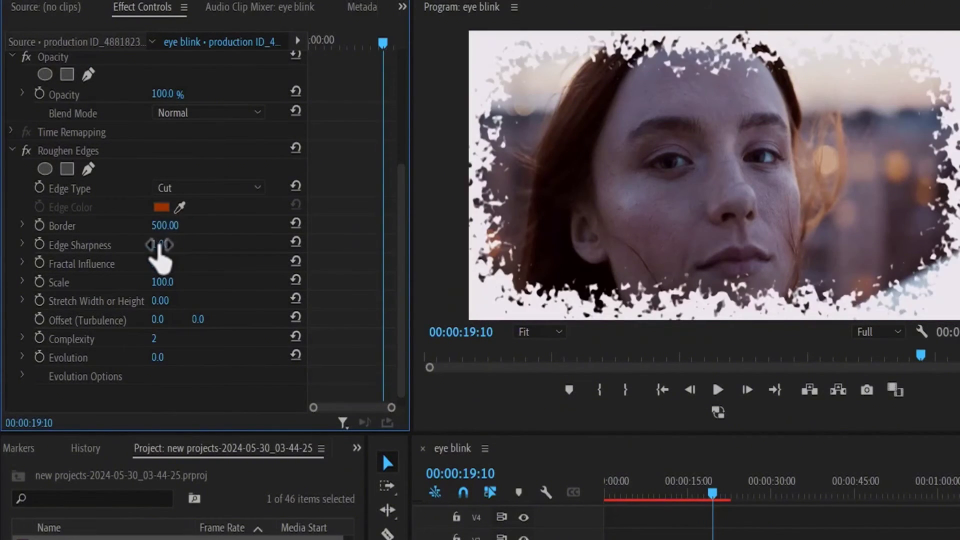
{"action": "left_click_drag", "start_coordinate": [159, 244], "coordinate": [168, 245]}
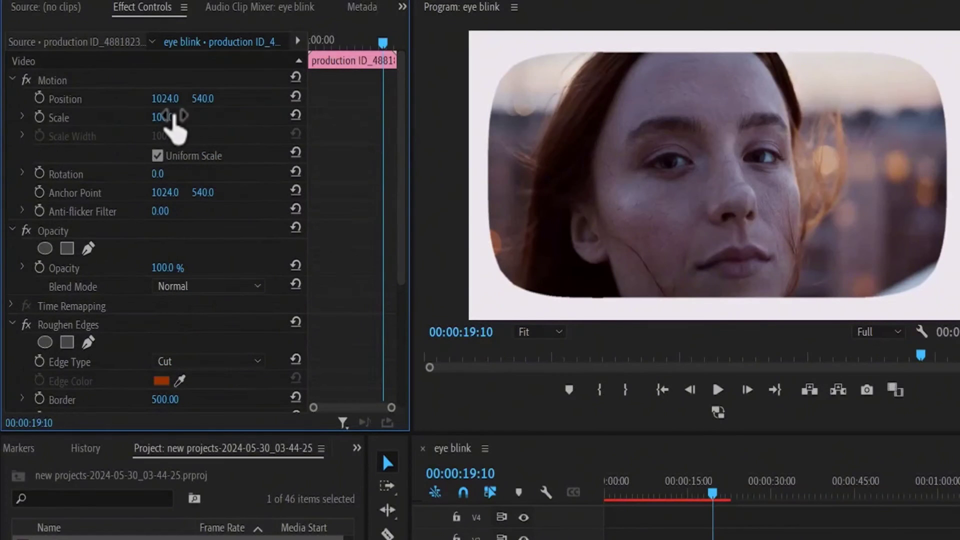
Scale the clip down to 69% so the rounded frame sits inside the white matte
{"action": "left_click_drag", "start_coordinate": [162, 117], "coordinate": [143, 118]}
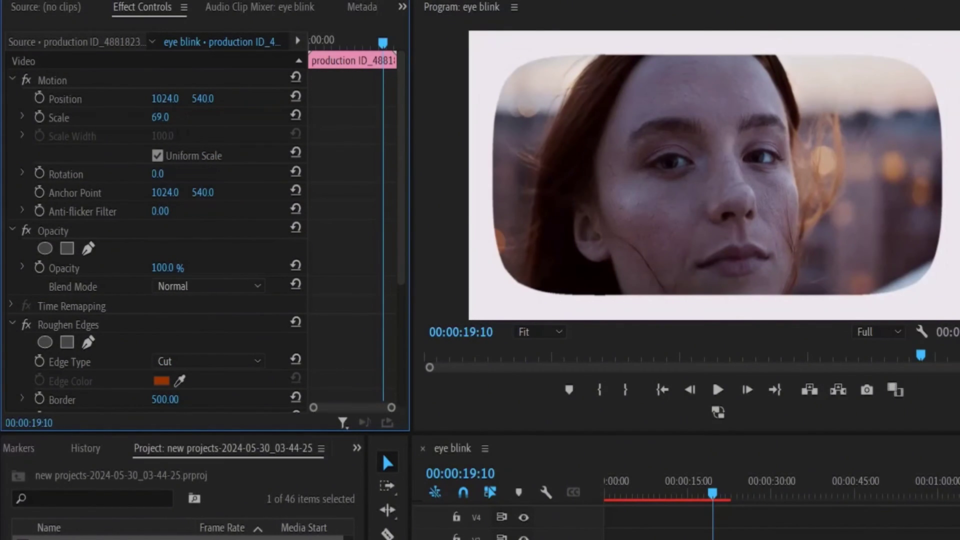